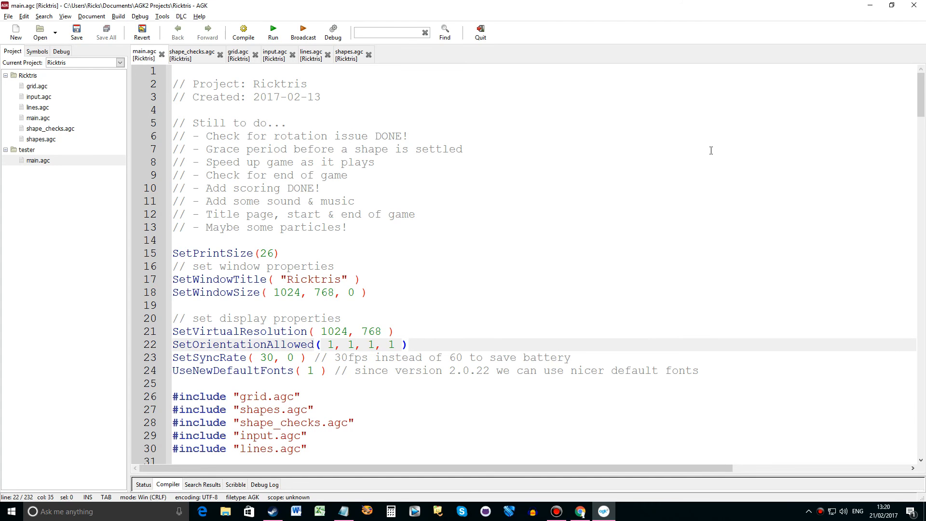
# Run the Ricktris game to watch blocks fall and rotate, then quit back to main.agc
pyautogui.click(407, 344)
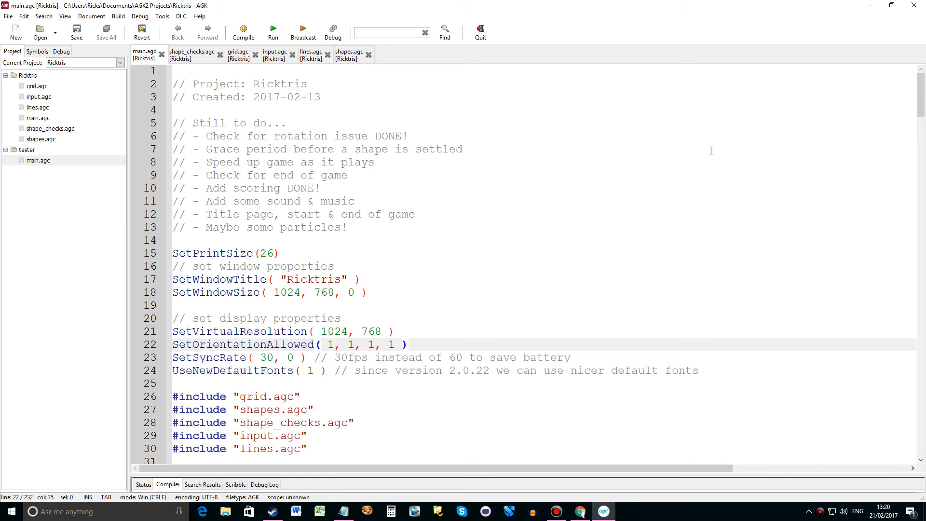
pyautogui.click(407, 345)
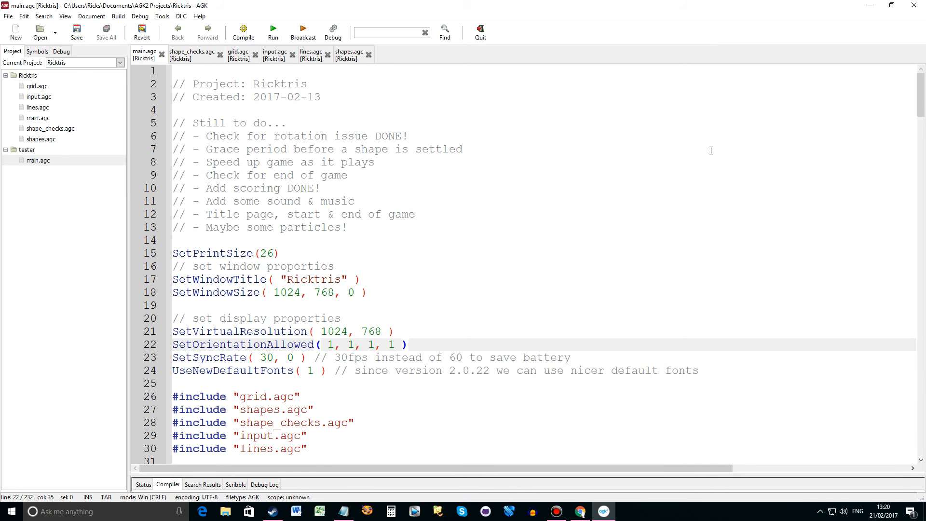
pyautogui.click(408, 345)
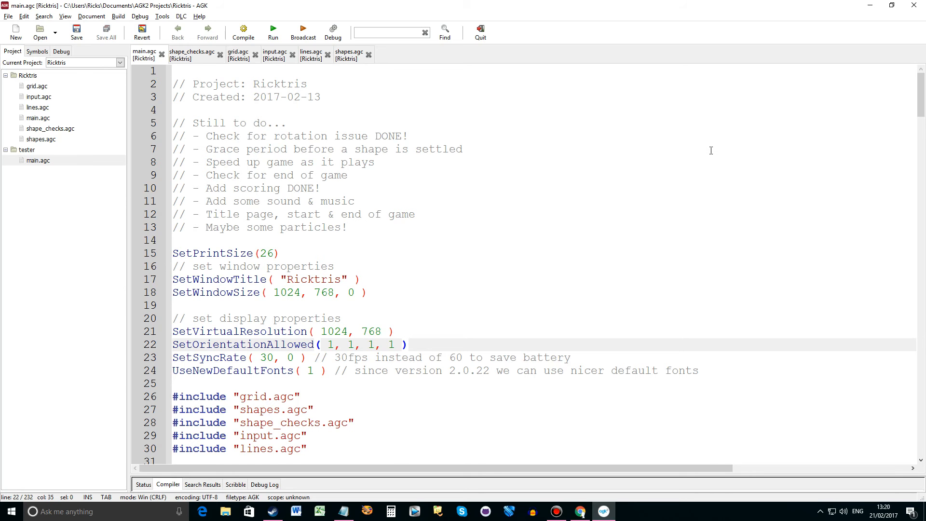
pyautogui.click(407, 345)
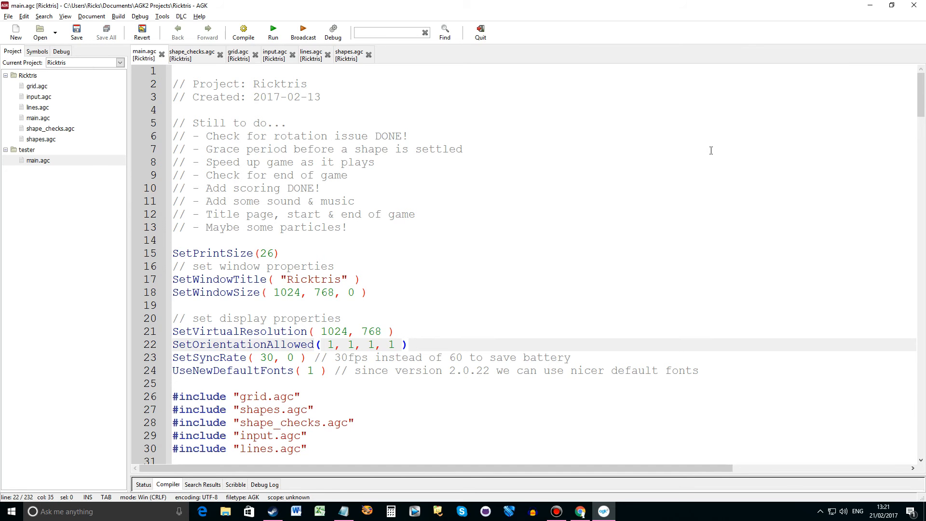
pyautogui.click(407, 344)
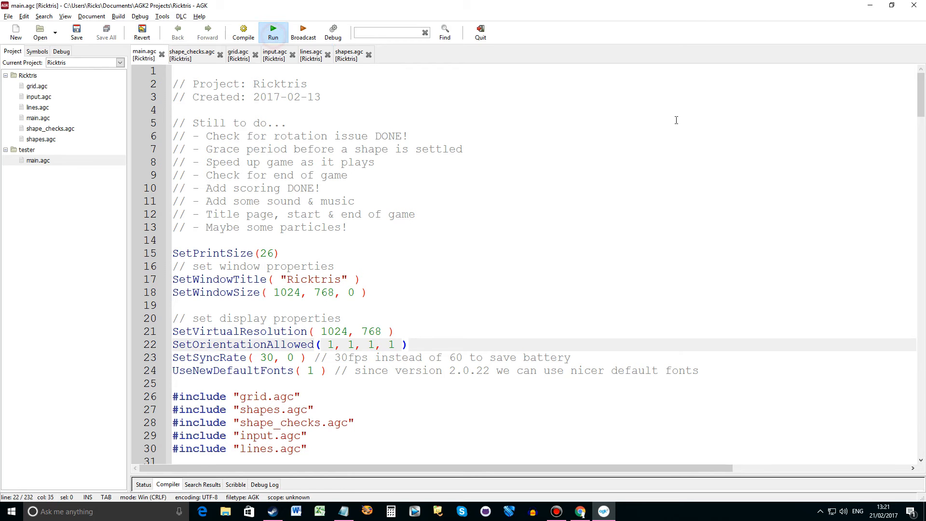
pyautogui.click(272, 28)
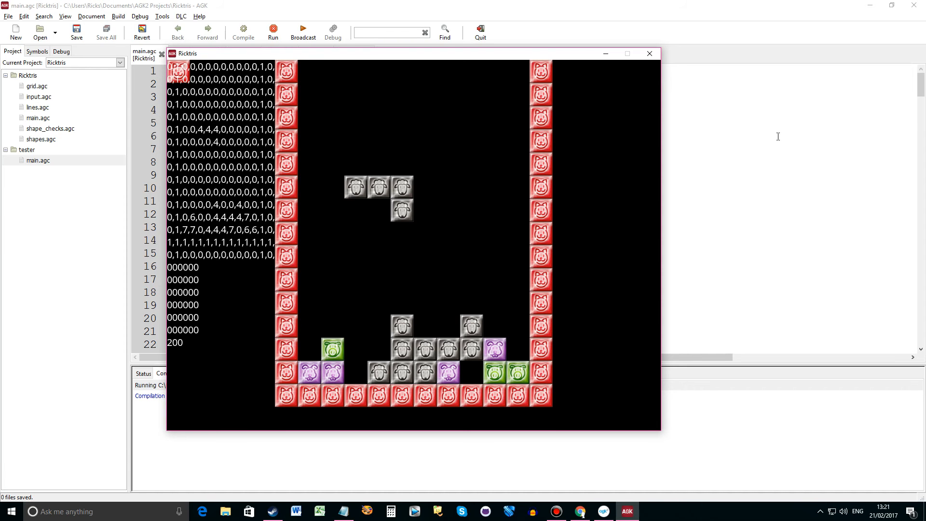
pyautogui.press('Right')
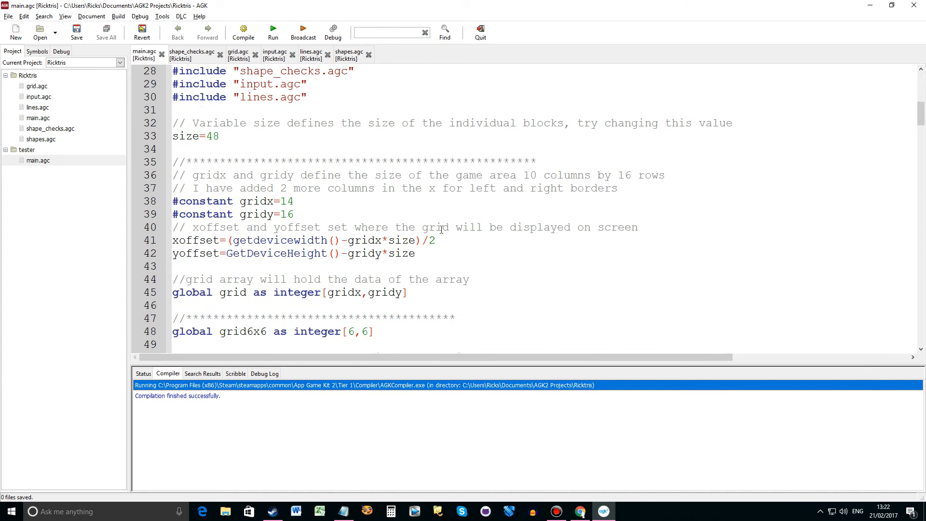
pyautogui.scroll(-3)
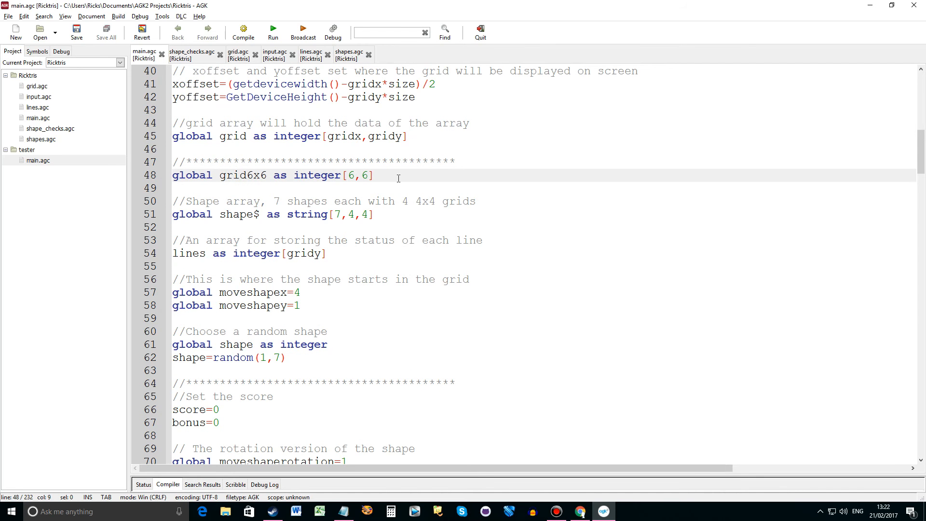
pyautogui.click(233, 175)
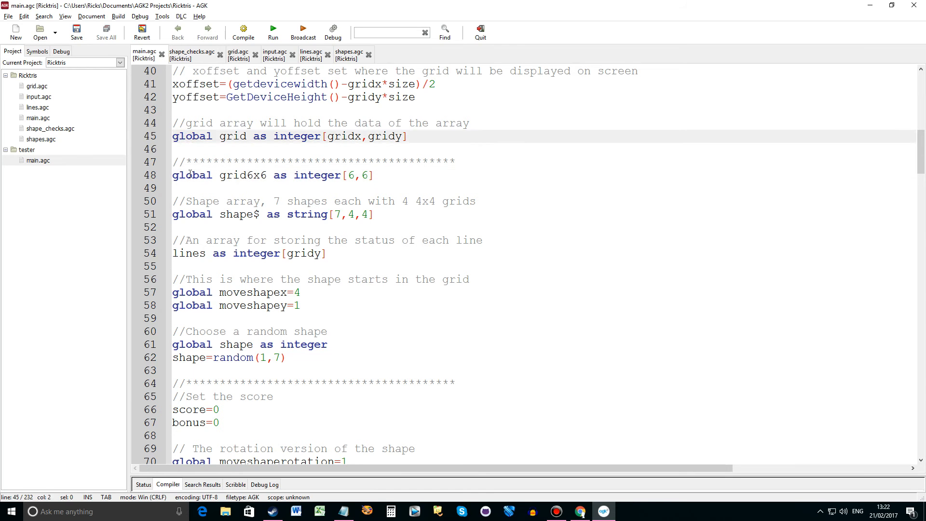
pyautogui.click(259, 214)
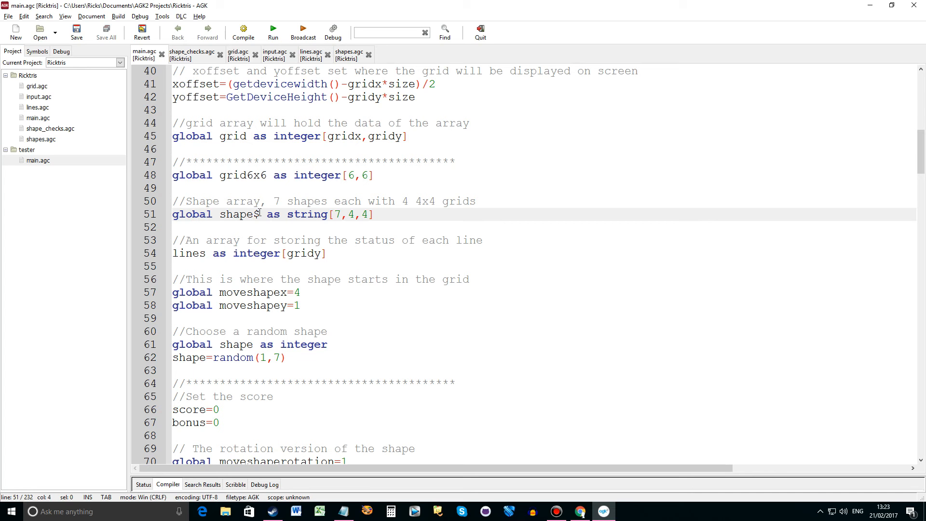
pyautogui.click(199, 214)
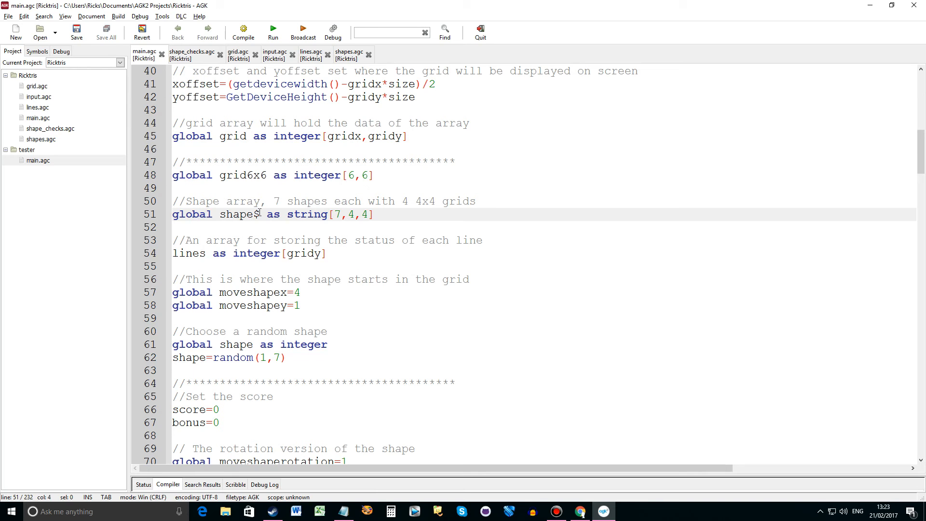
pyautogui.click(200, 214)
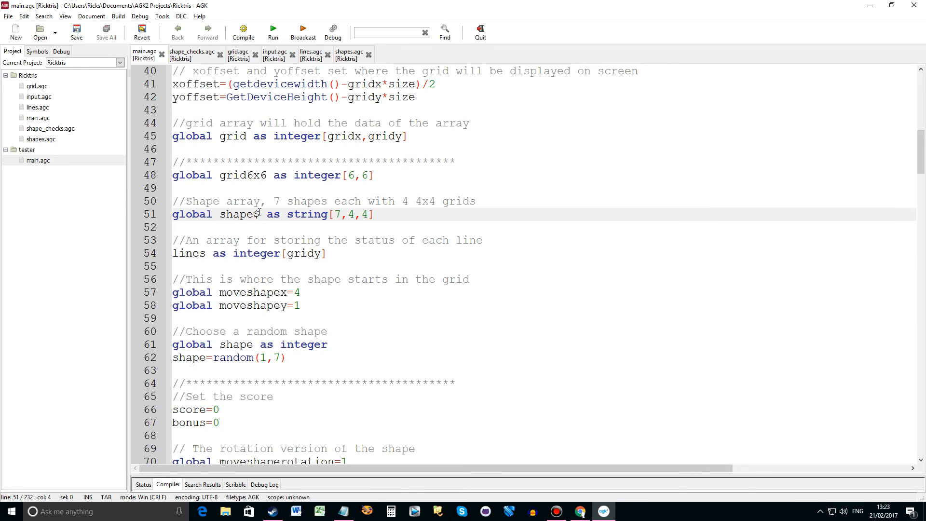
pyautogui.scroll(-3)
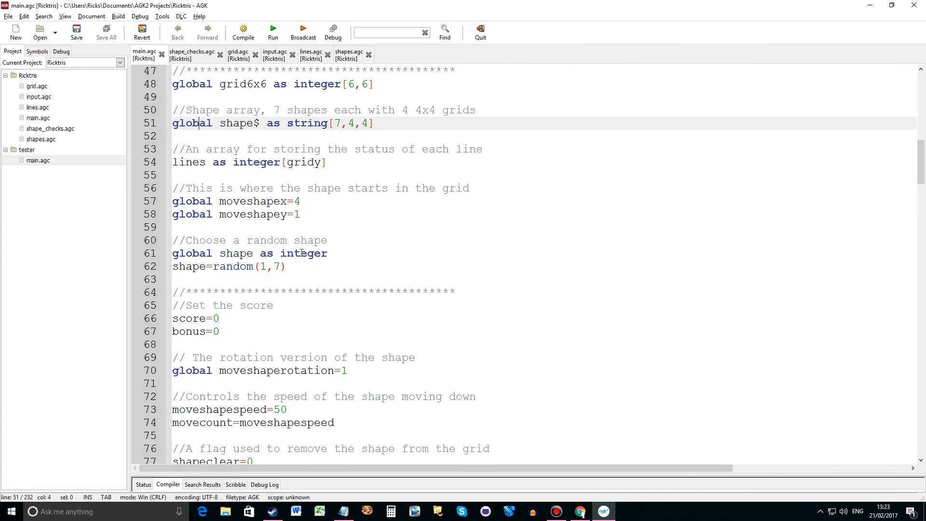
pyautogui.scroll(-3)
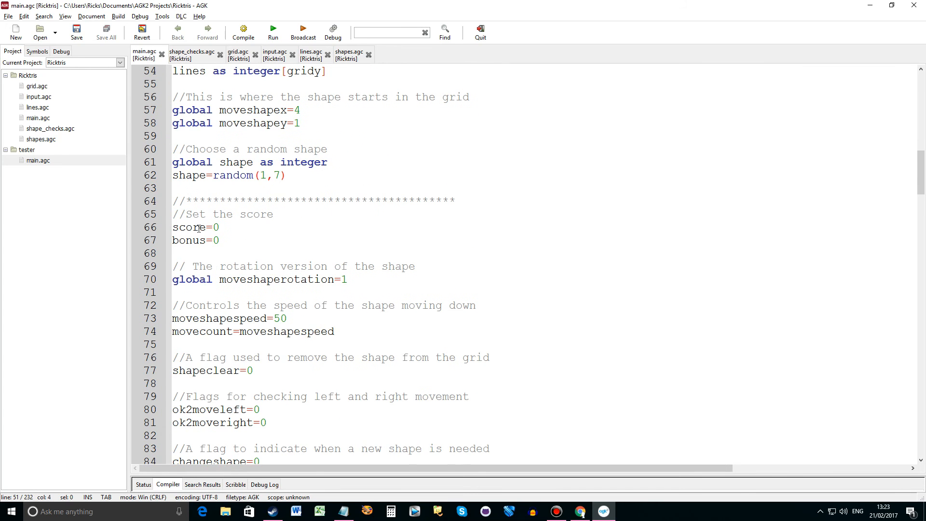
pyautogui.click(220, 240)
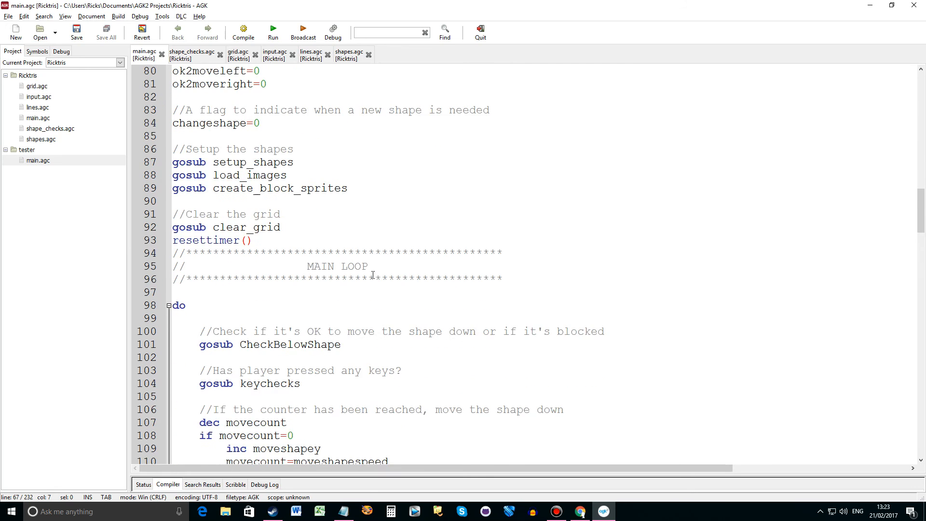
pyautogui.scroll(-3)
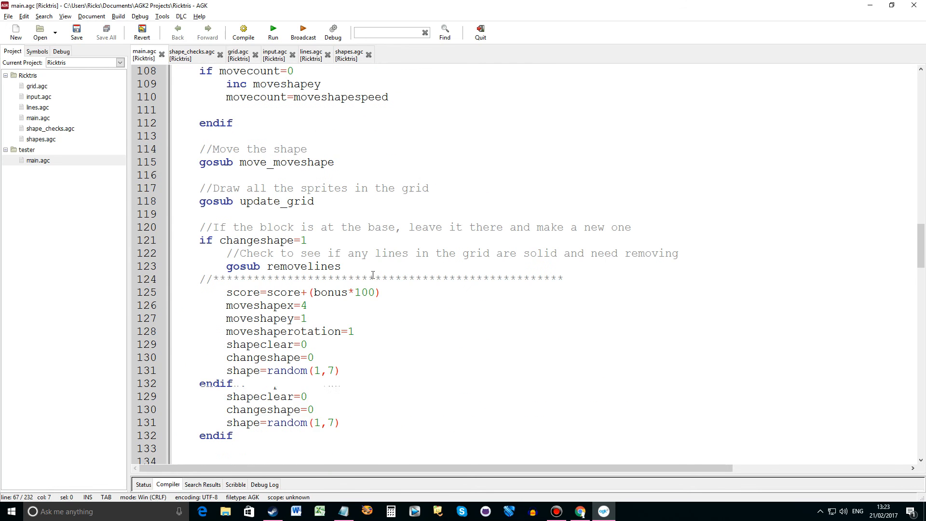
pyautogui.scroll(-3)
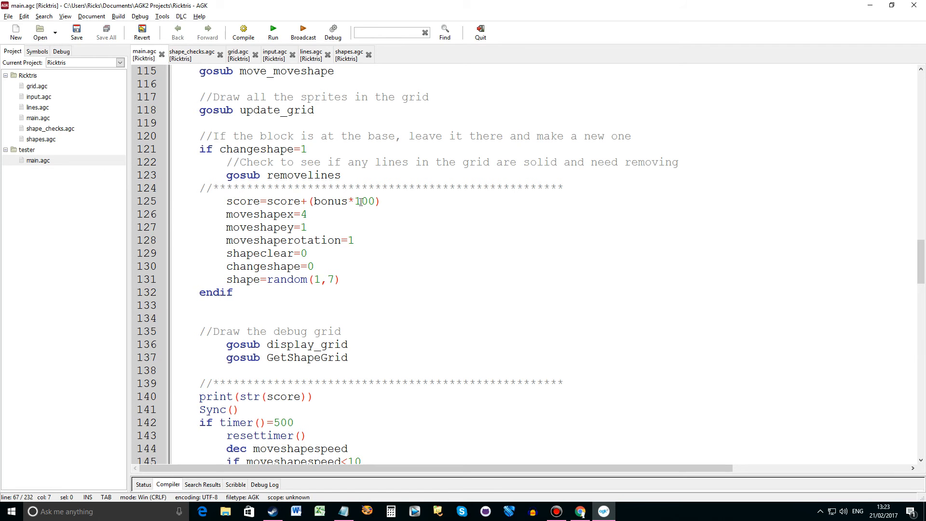
pyautogui.scroll(-3)
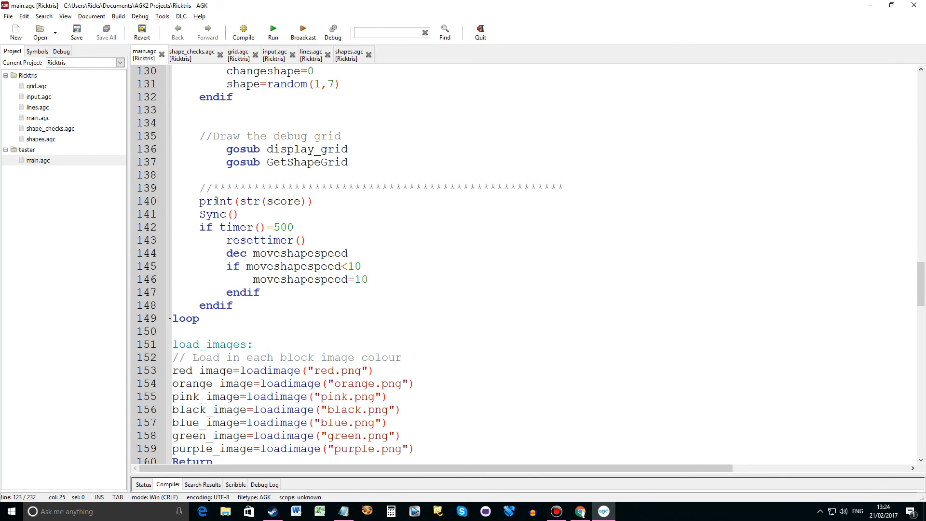
pyautogui.moveTo(190, 227)
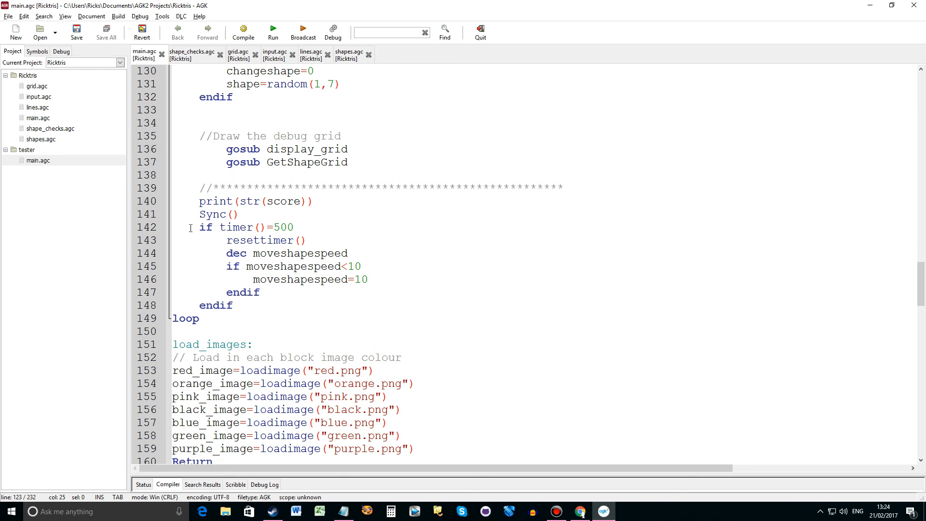
pyautogui.click(276, 227)
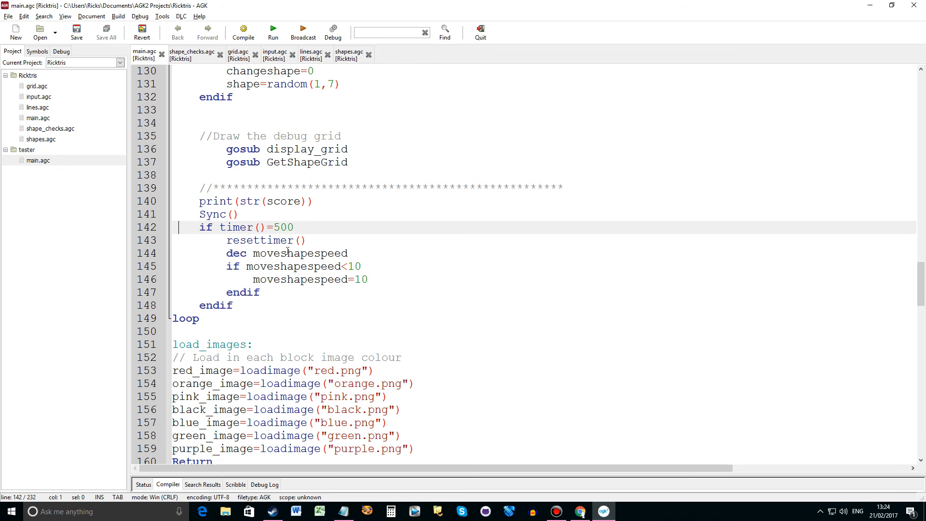
pyautogui.moveTo(355, 248)
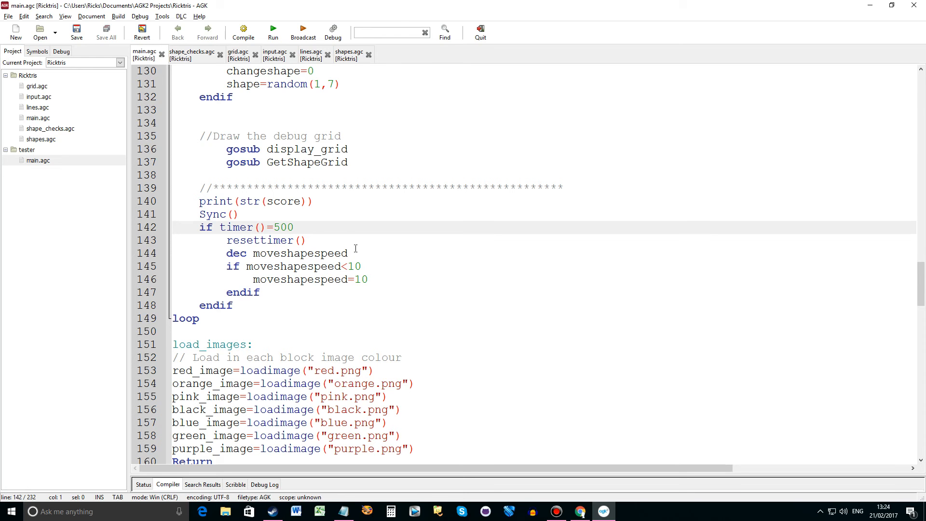
pyautogui.moveTo(219, 263)
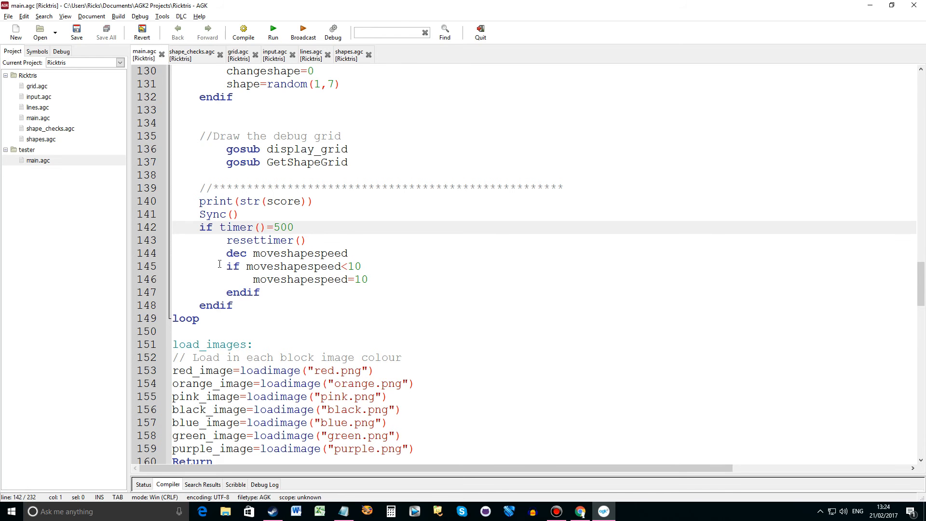
pyautogui.moveTo(283, 272)
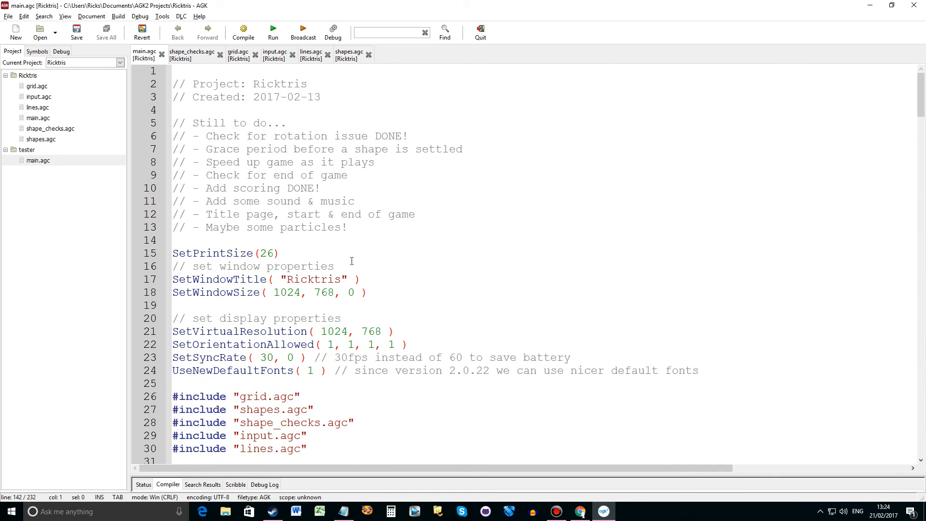
# Switch to grid.agc and scroll to the GetShapeGrid routine that prints the 6x6 grid
pyautogui.click(238, 54)
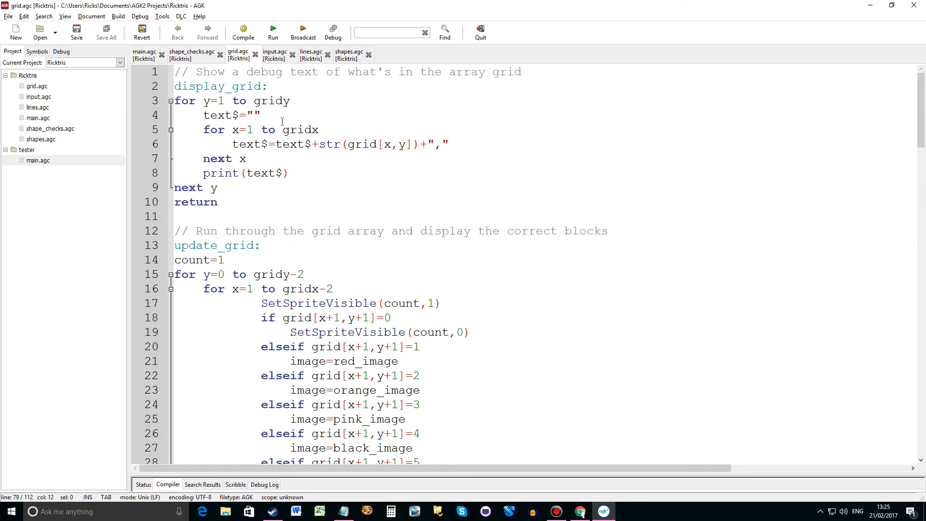
pyautogui.moveTo(383, 147)
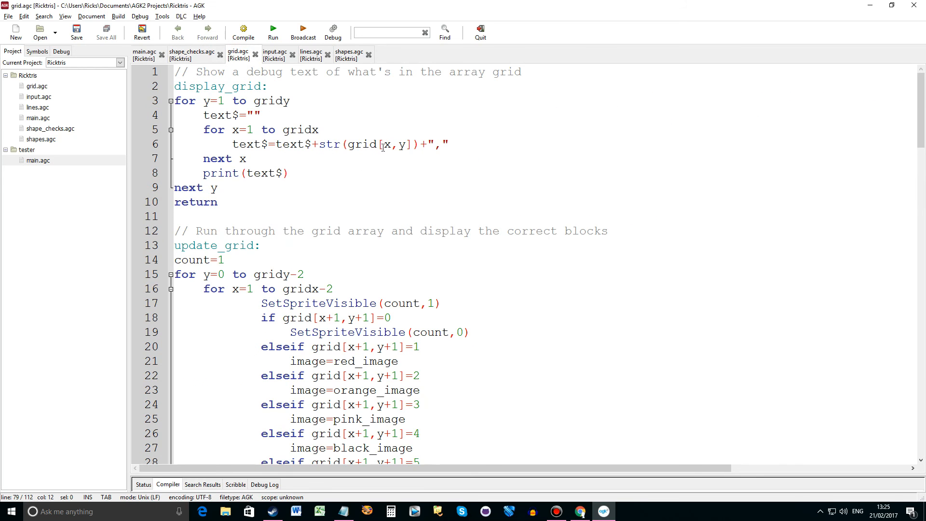
pyautogui.scroll(-3)
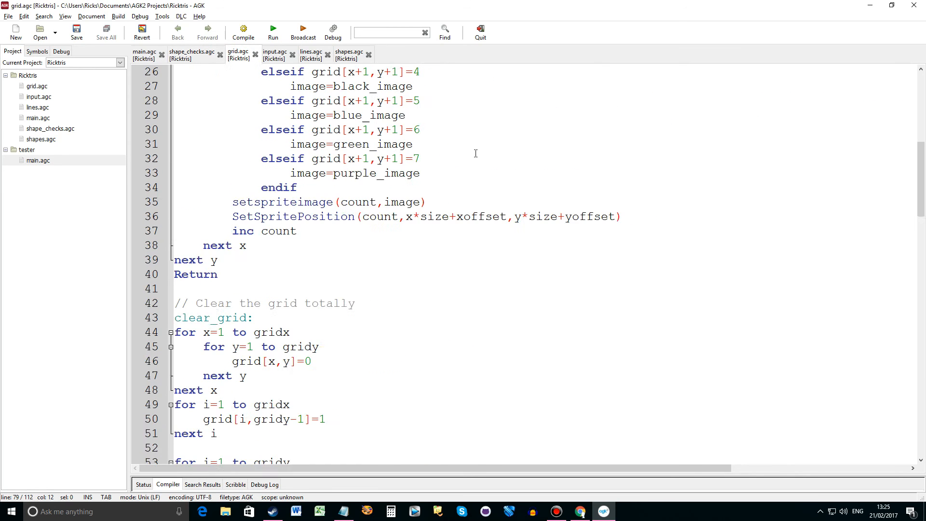
pyautogui.scroll(-3)
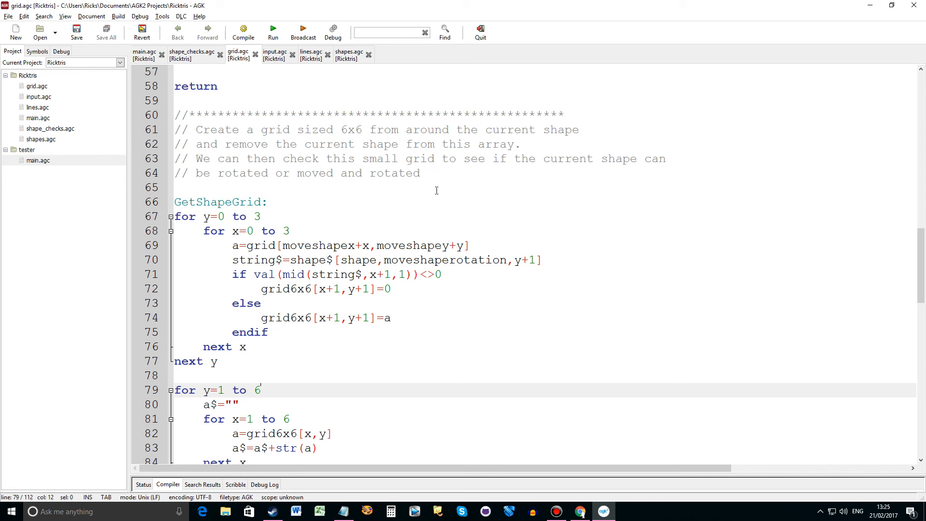
pyautogui.click(259, 390)
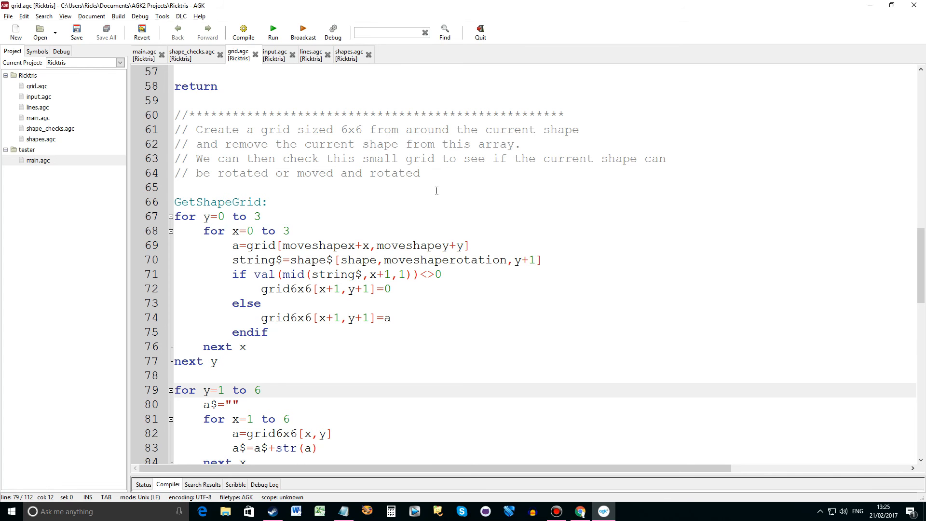
pyautogui.click(259, 390)
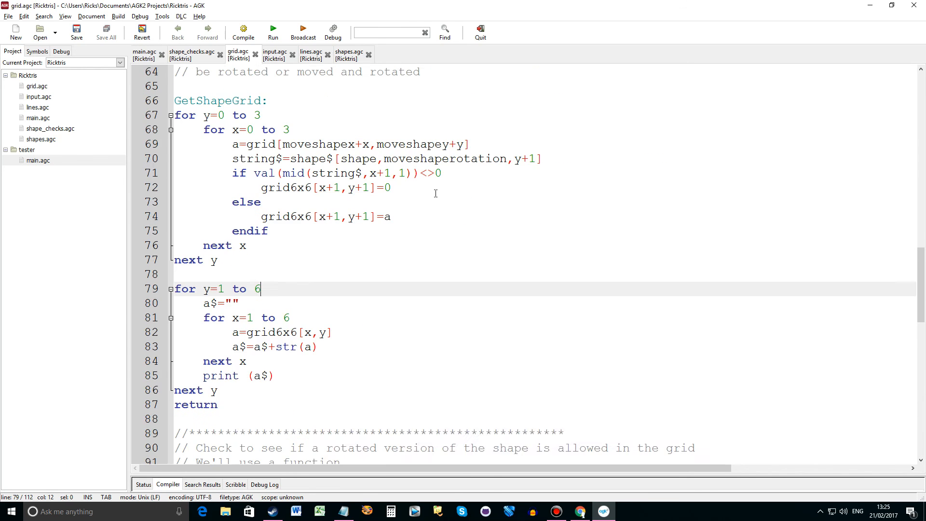
pyautogui.scroll(-3)
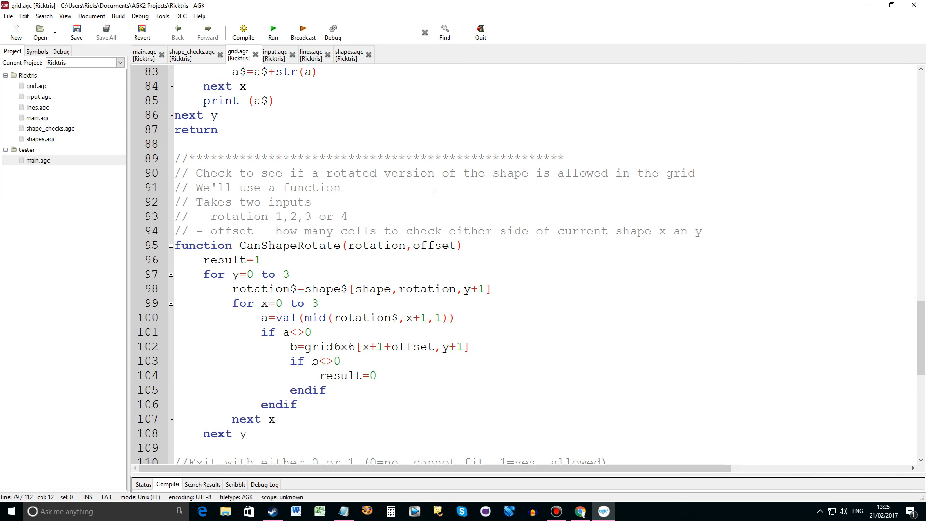
pyautogui.scroll(-3)
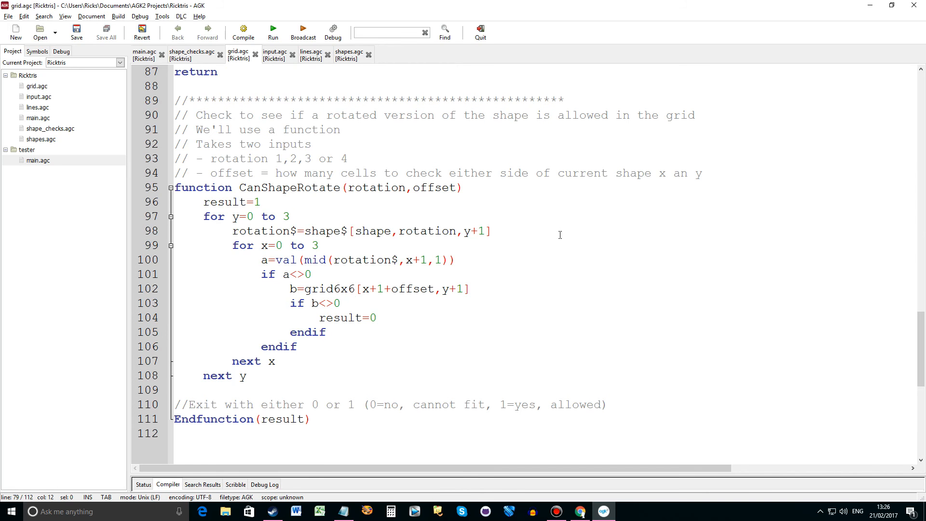
pyautogui.moveTo(388, 191)
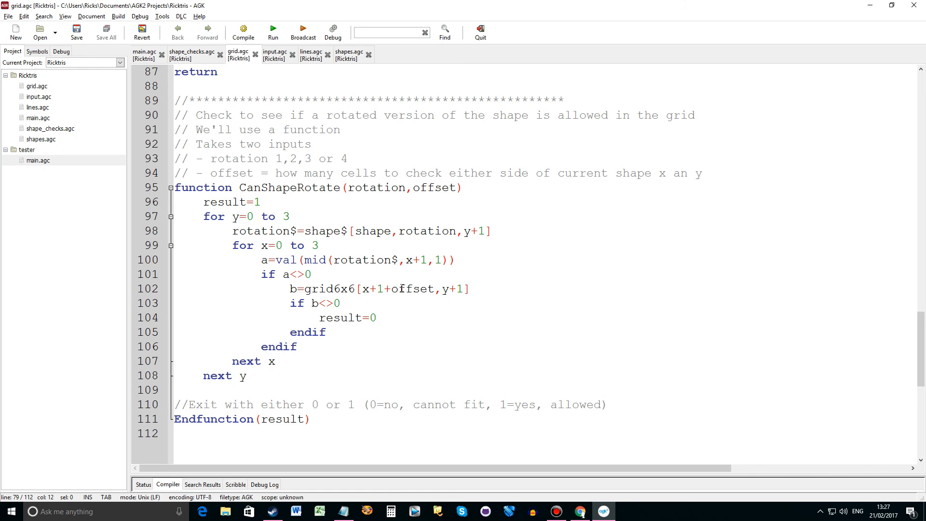
pyautogui.moveTo(452, 300)
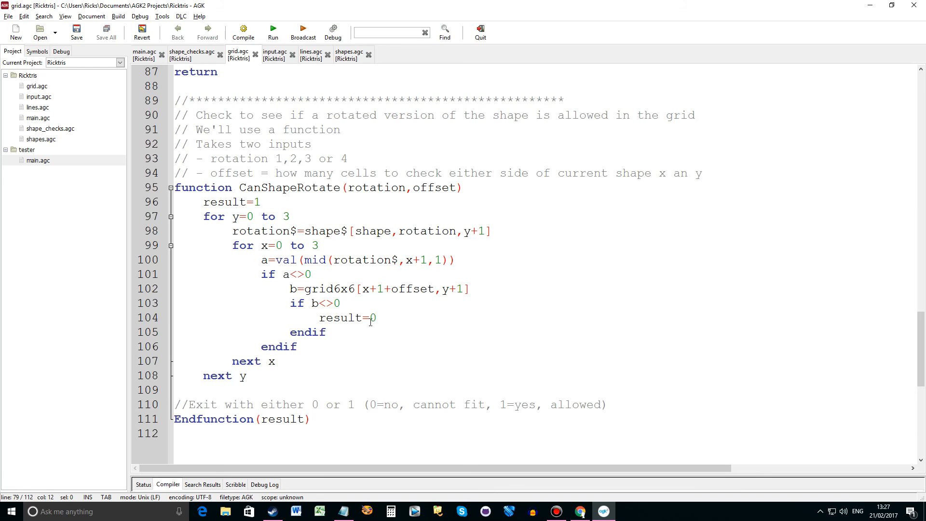
pyautogui.click(264, 202)
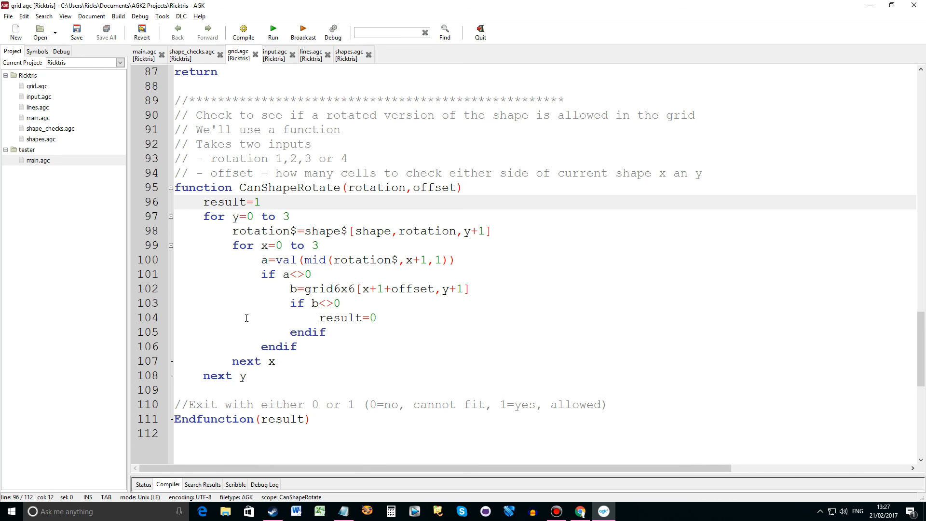
pyautogui.scroll(-3)
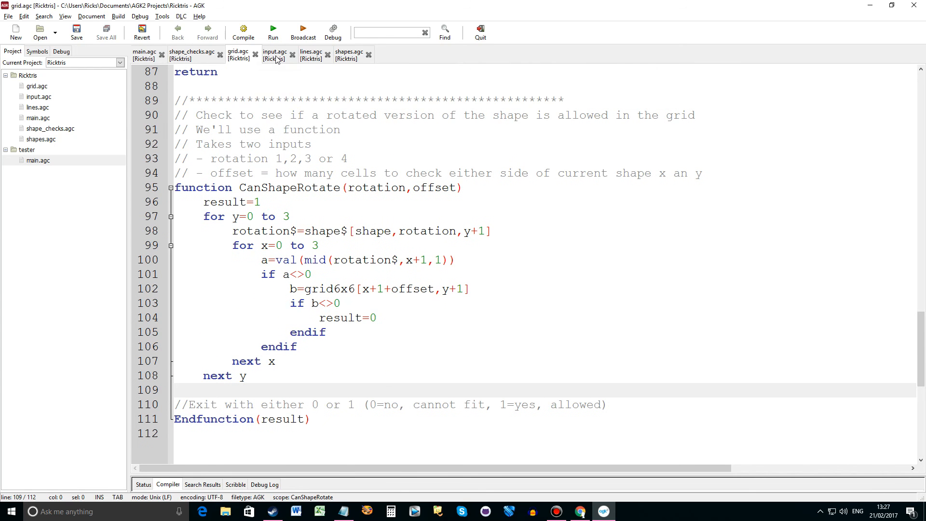
# Switch to input.agc and highlight every use of CanShapeRotate in the SPACE-key rotation code
pyautogui.click(275, 54)
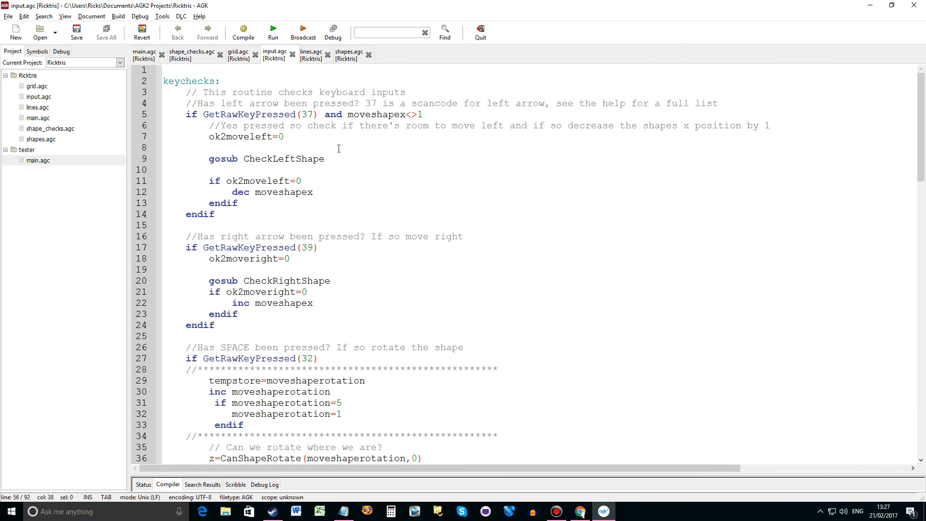
pyautogui.scroll(-3)
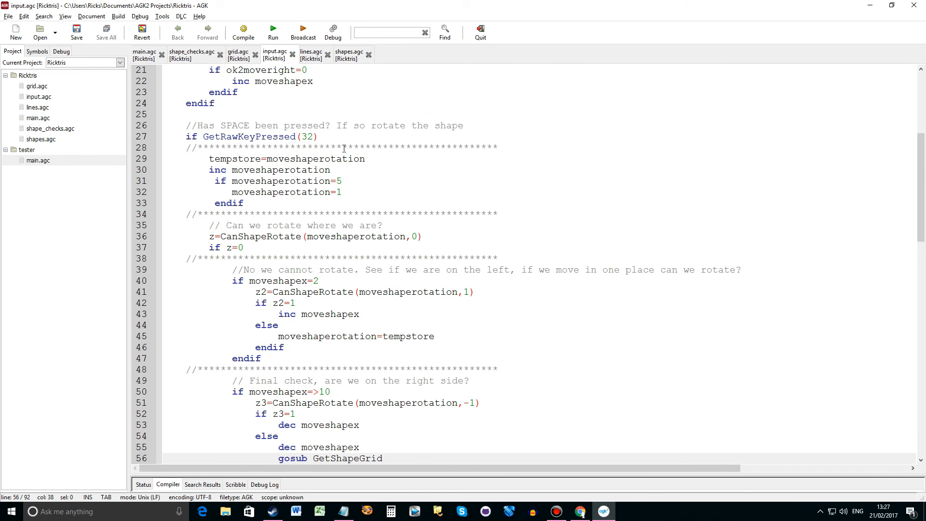
pyautogui.moveTo(350, 147)
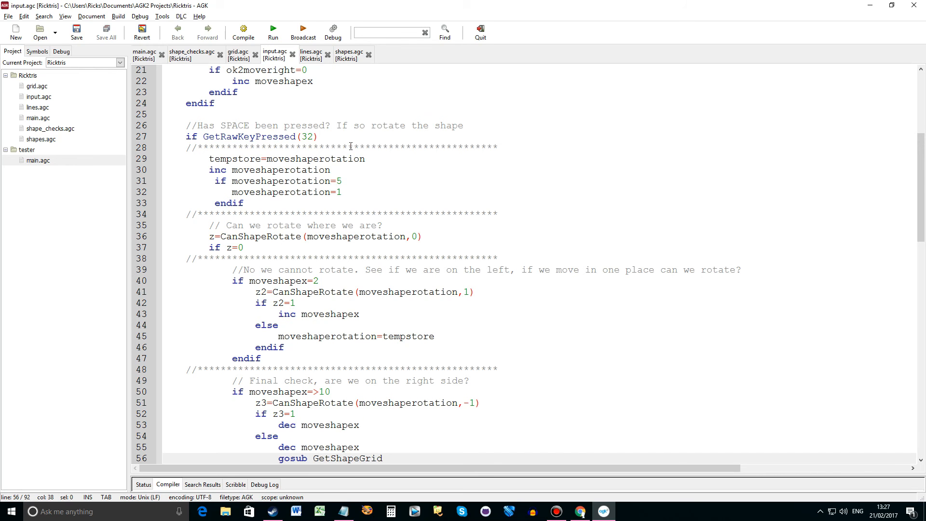
pyautogui.moveTo(297, 159)
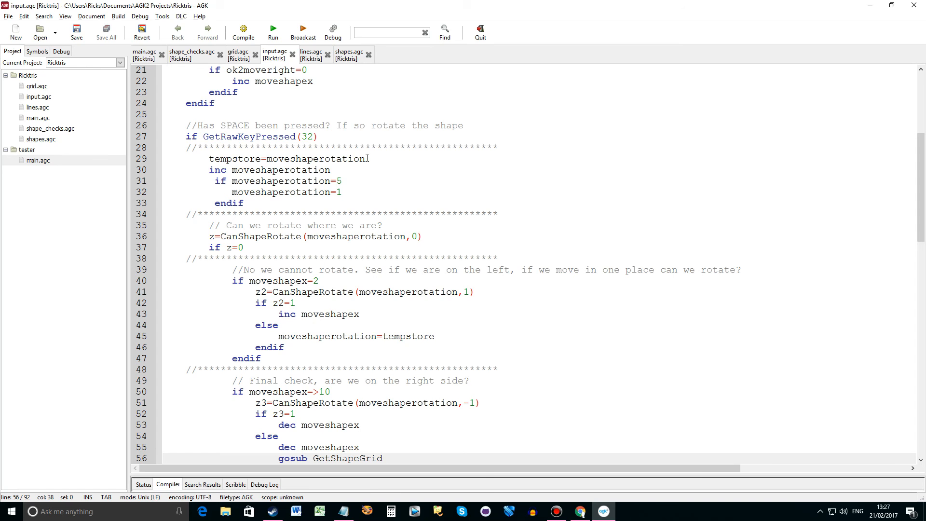
pyautogui.click(382, 459)
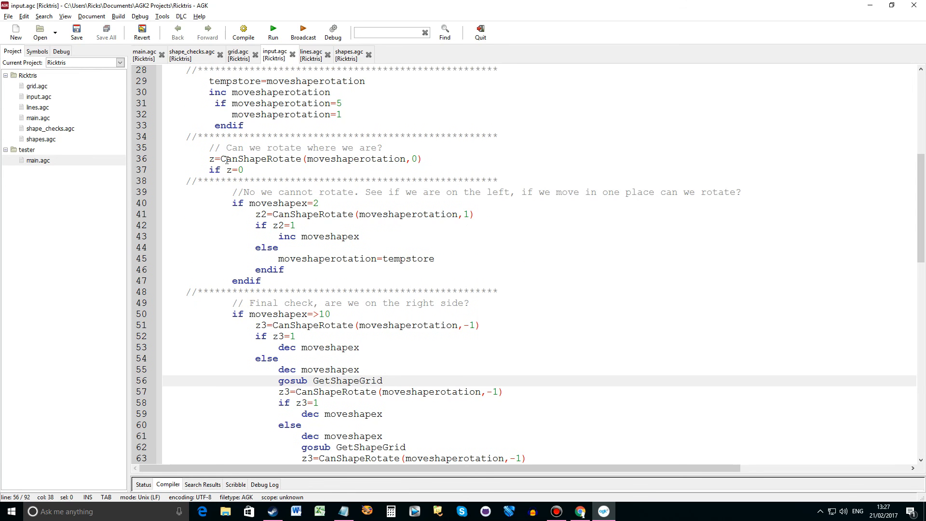
pyautogui.doubleClick(261, 159)
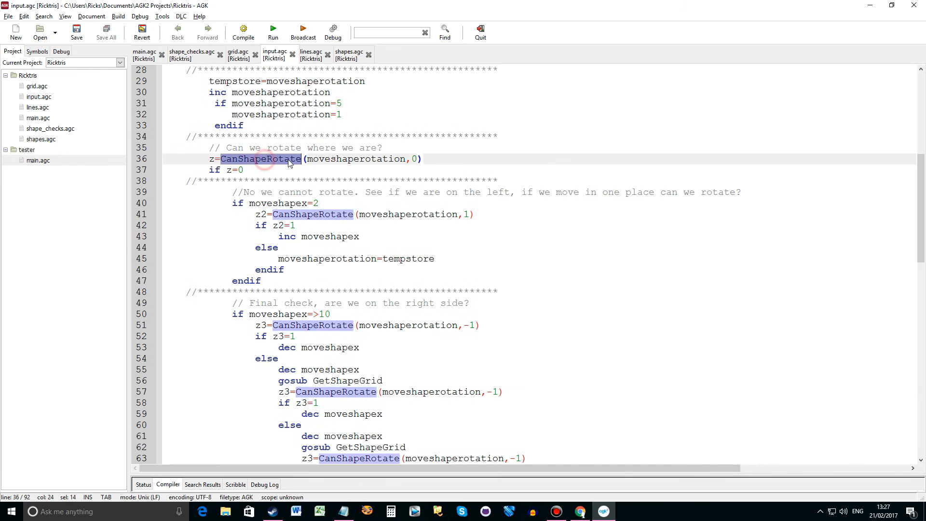
pyautogui.click(377, 159)
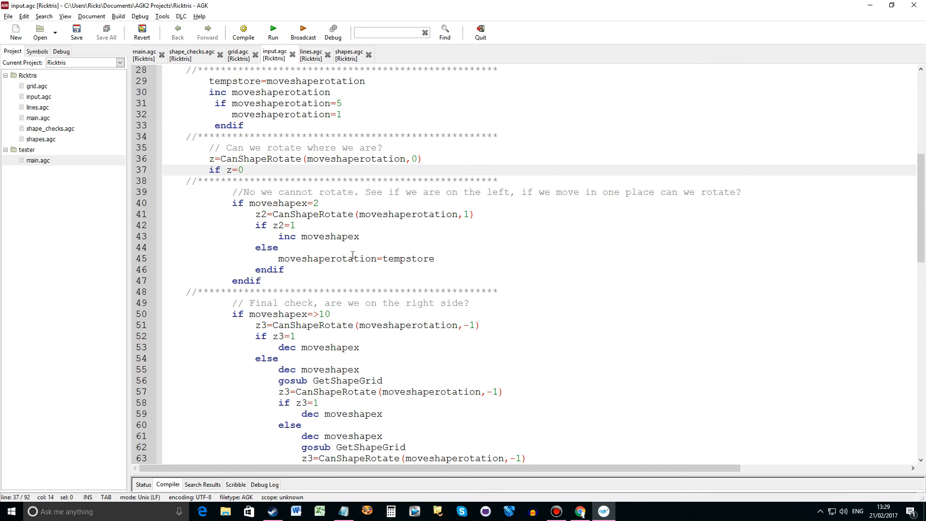
# Scroll down to the down-arrow drop handling in input.agc
pyautogui.scroll(-3)
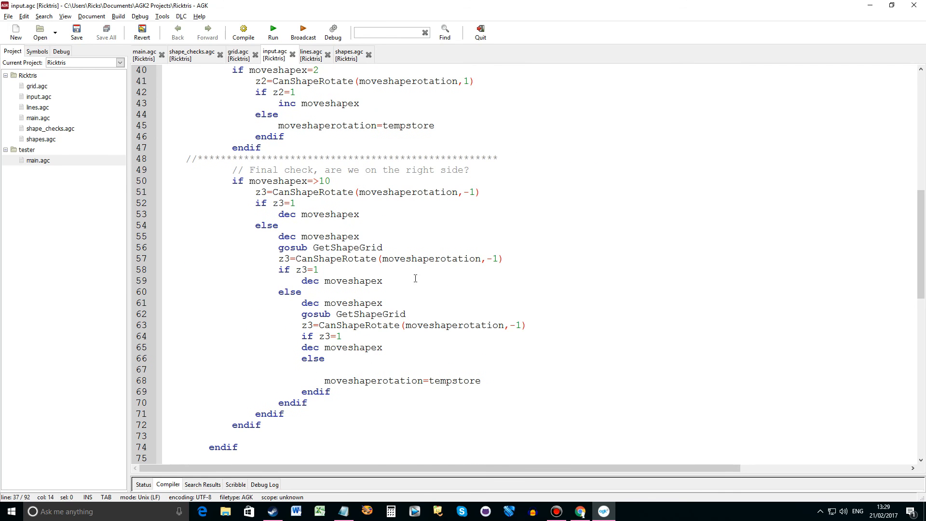
pyautogui.moveTo(439, 338)
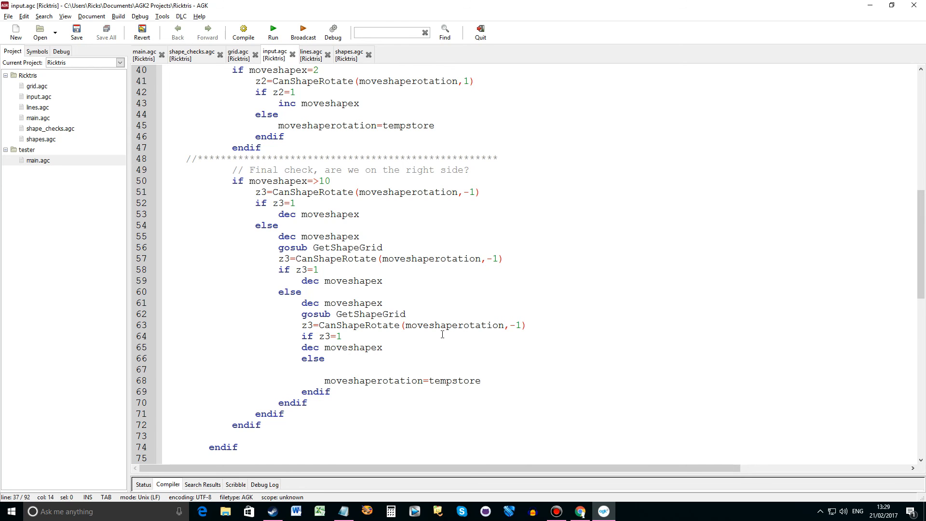
pyautogui.scroll(-3)
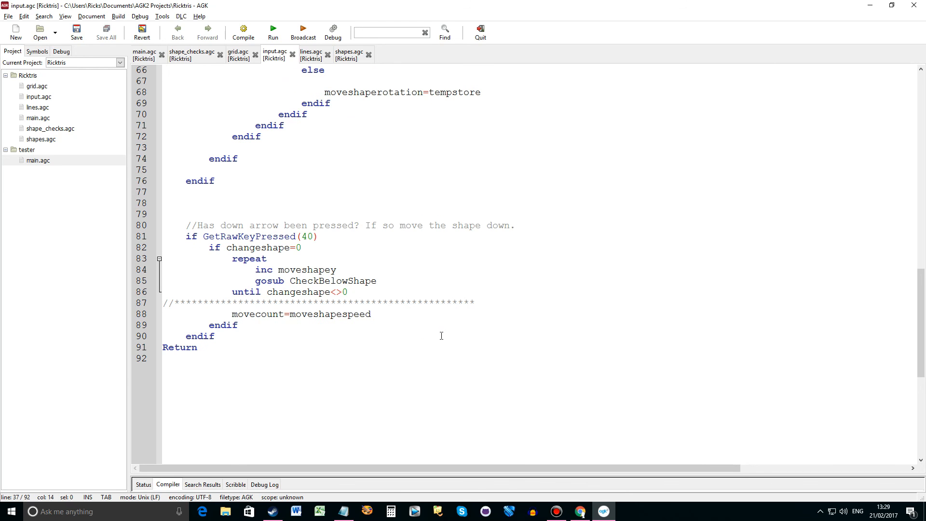
# Glance at lines.agc's line-removal routine, then return to main.agc's to-do list
pyautogui.scroll(-3)
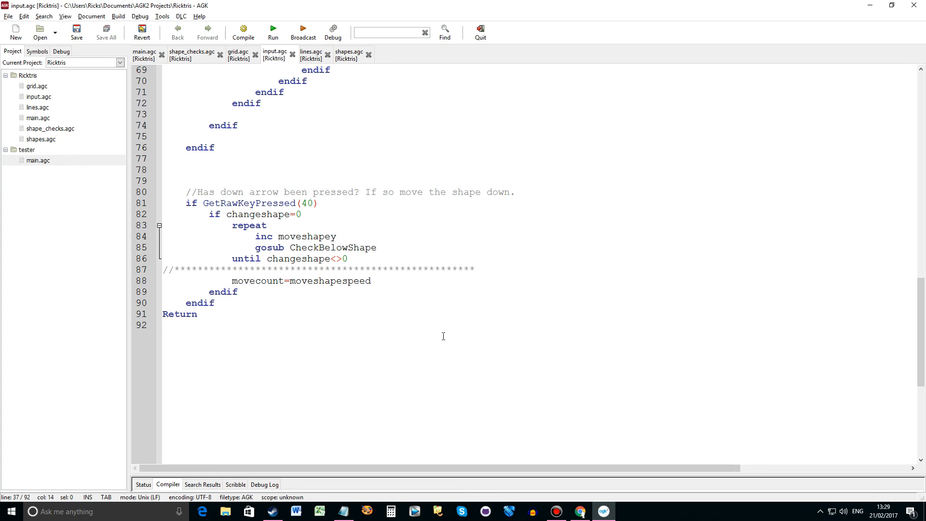
pyautogui.moveTo(262, 252)
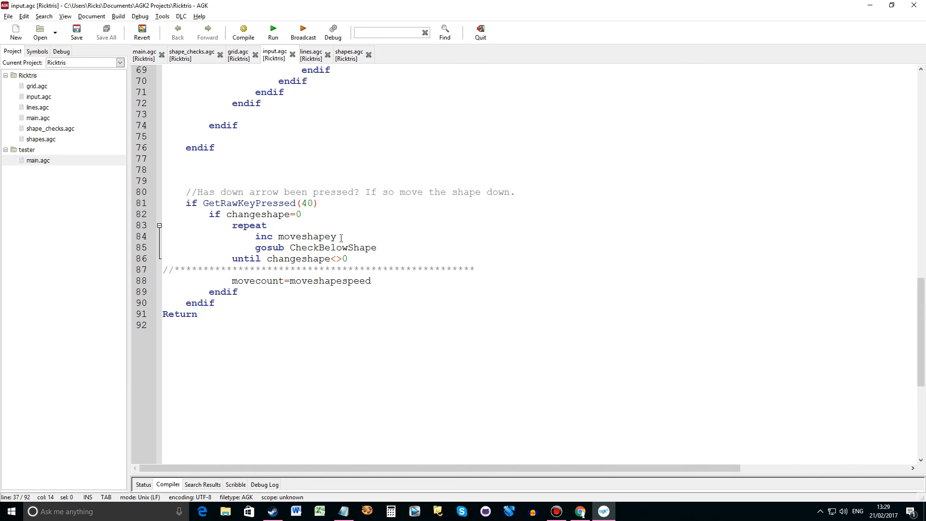
pyautogui.moveTo(366, 248)
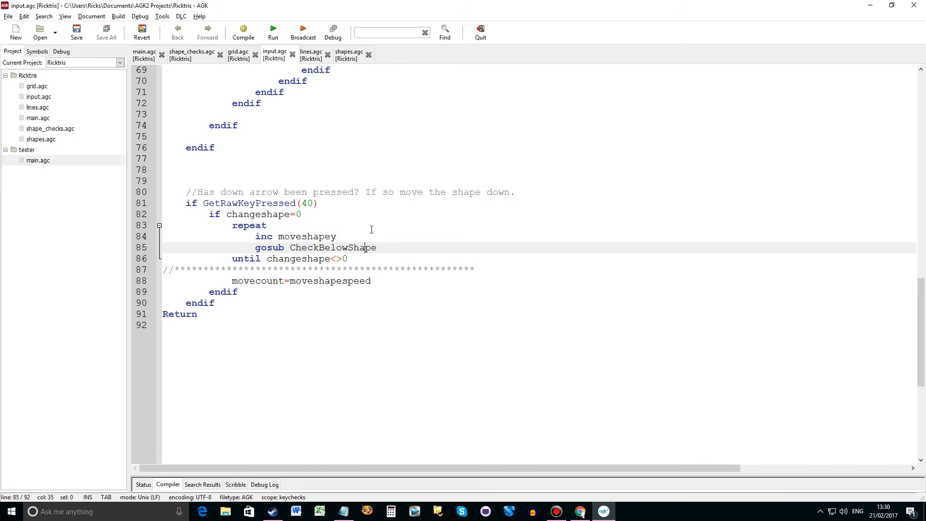
pyautogui.click(310, 54)
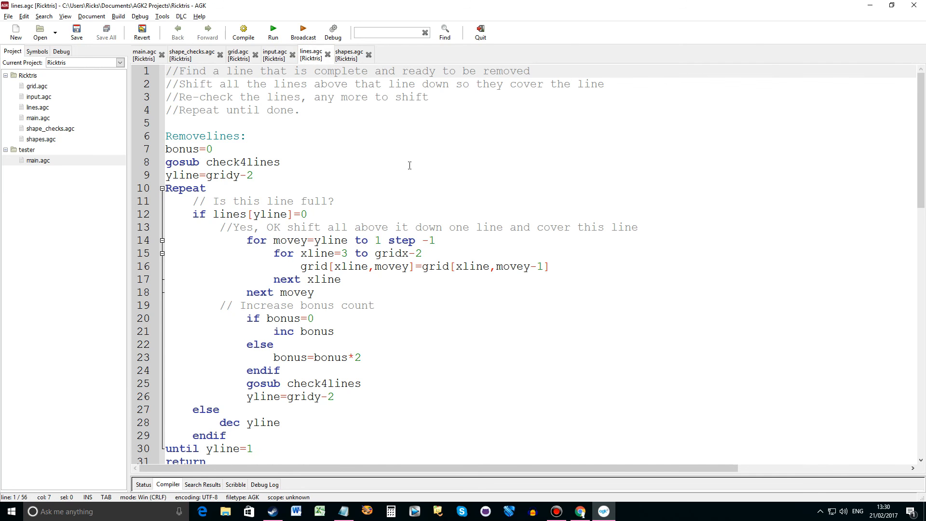
pyautogui.click(143, 55)
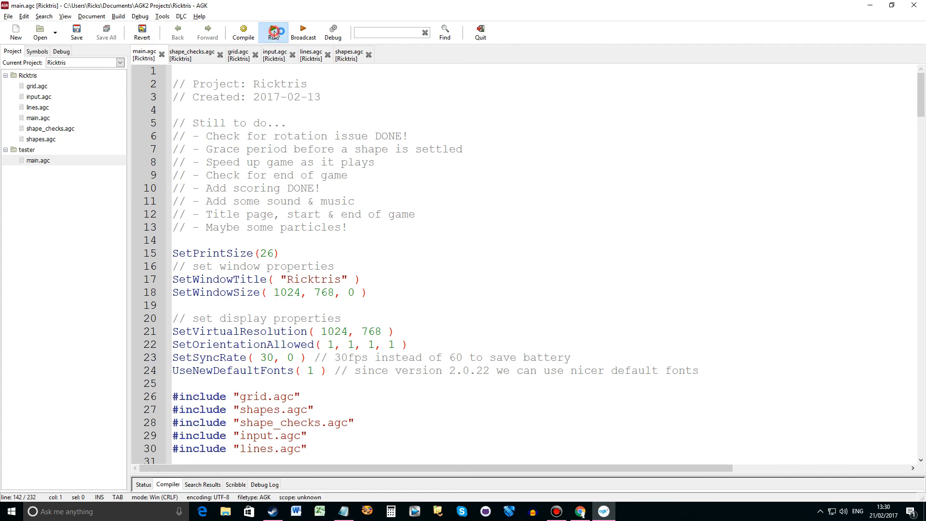
# Run Ricktris and play a round with the arrow keys, stacking pieces to a score of 900
pyautogui.click(273, 29)
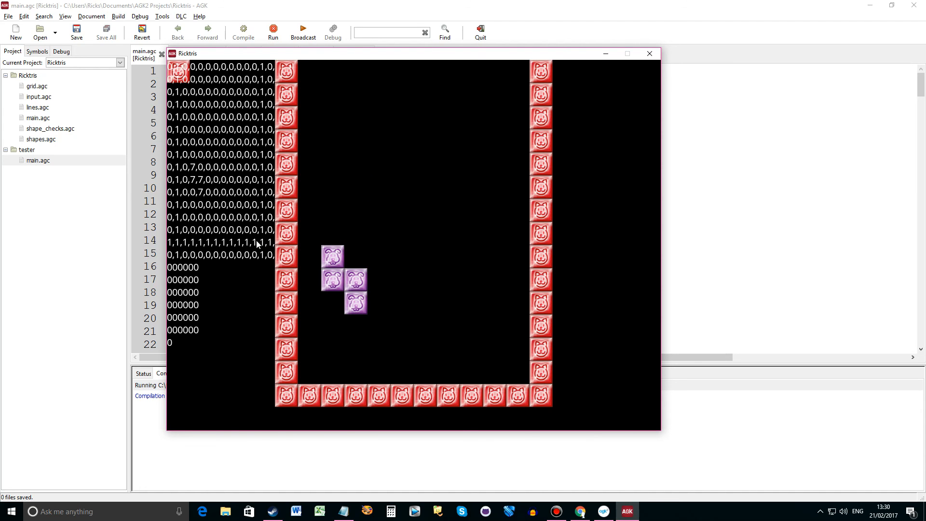
pyautogui.press('down')
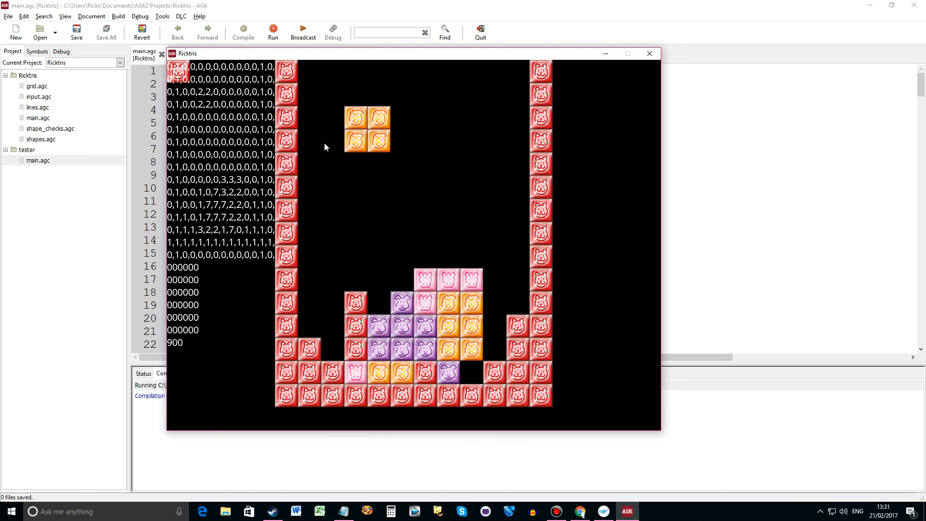
# Stop the game, delete the finished rotation-check and speed-up to-do lines, and run again
pyautogui.click(648, 53)
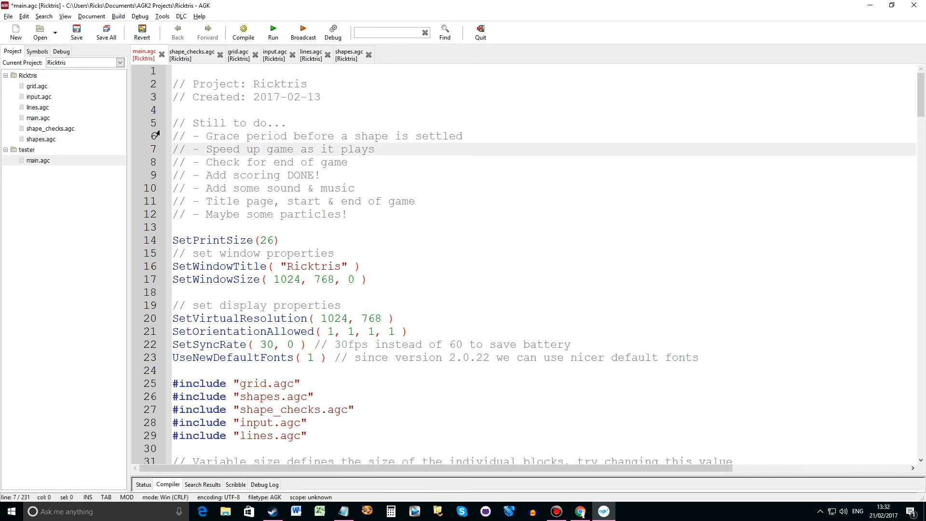
pyautogui.click(172, 149)
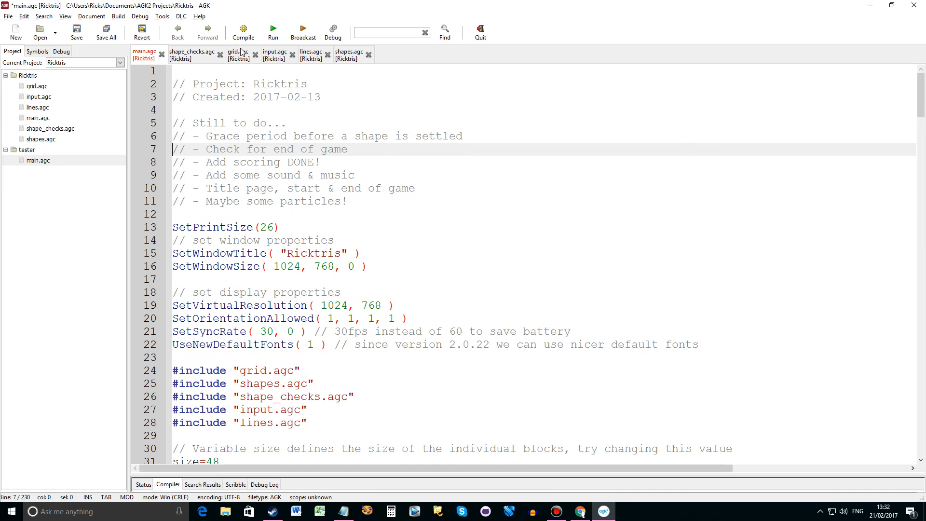
pyautogui.click(273, 28)
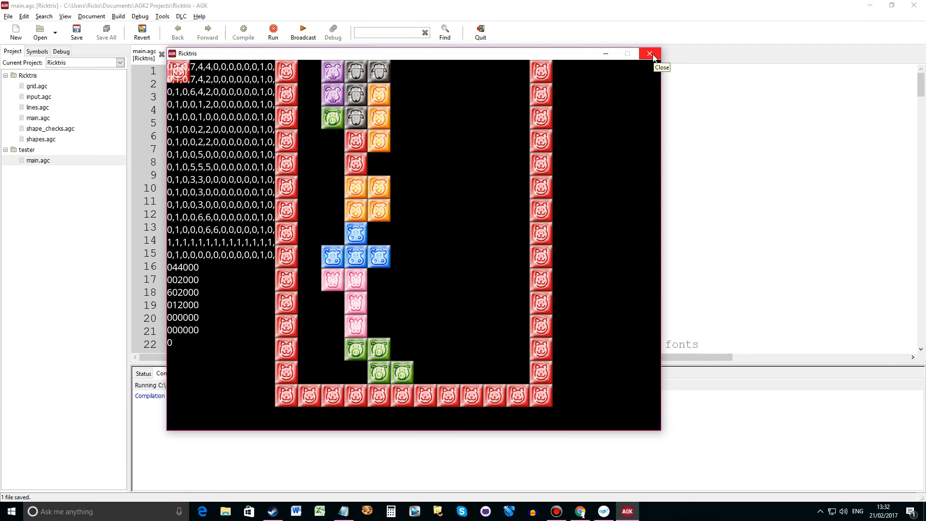
# Close the game window and place the cursor in main.agc's six-item to-do comments
pyautogui.click(649, 54)
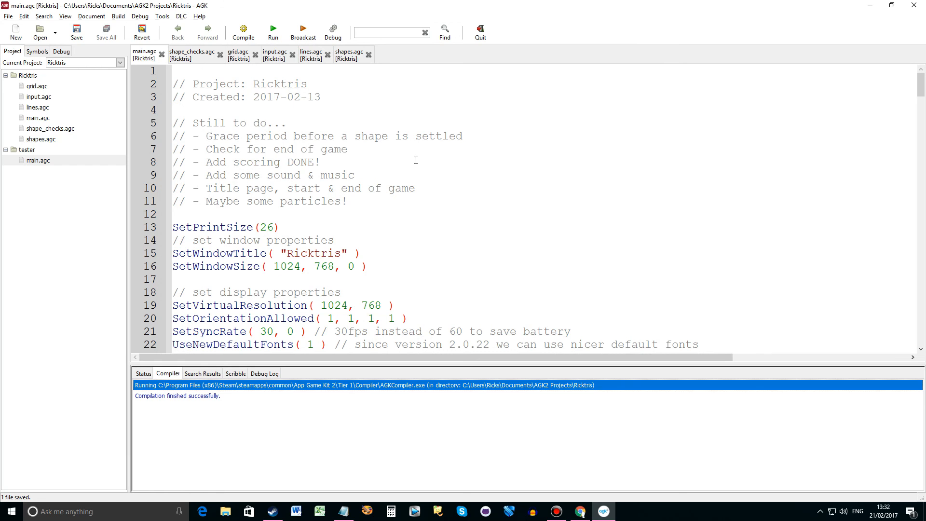
pyautogui.moveTo(371, 186)
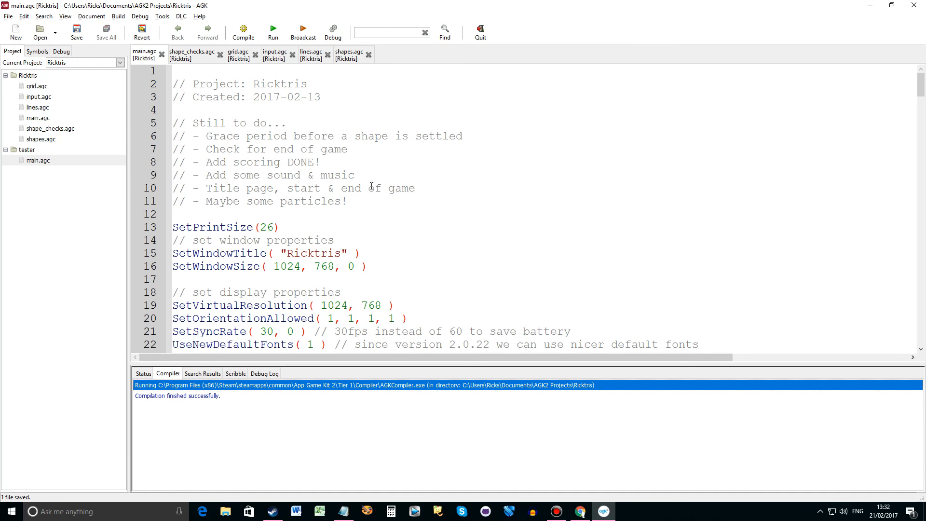
pyautogui.moveTo(360, 197)
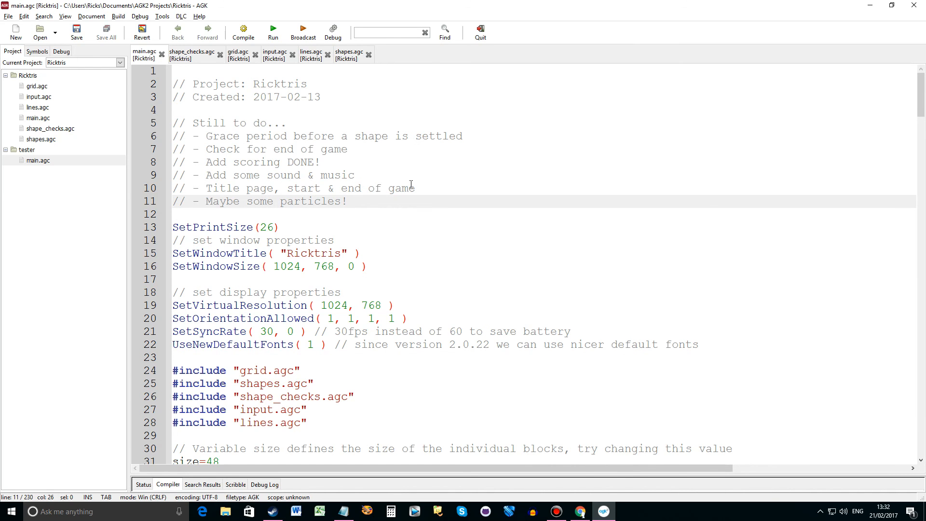
pyautogui.click(348, 201)
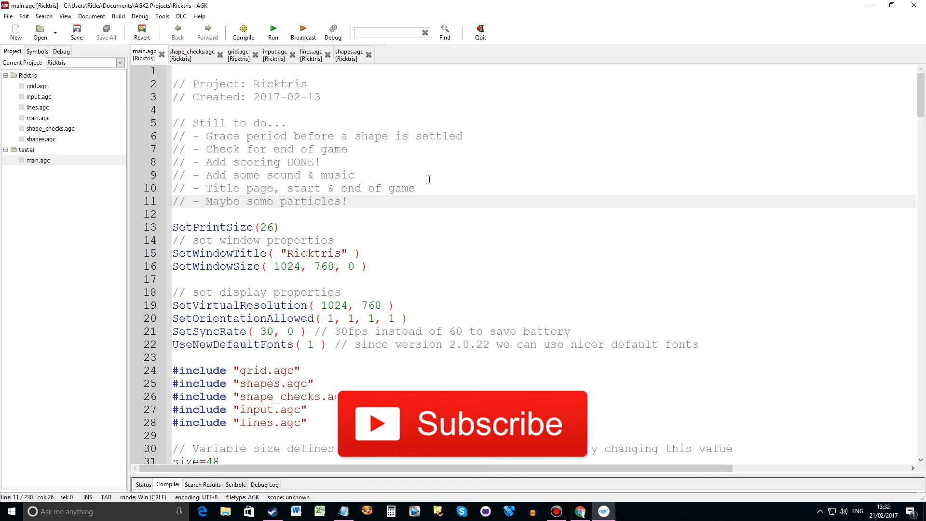
pyautogui.click(347, 201)
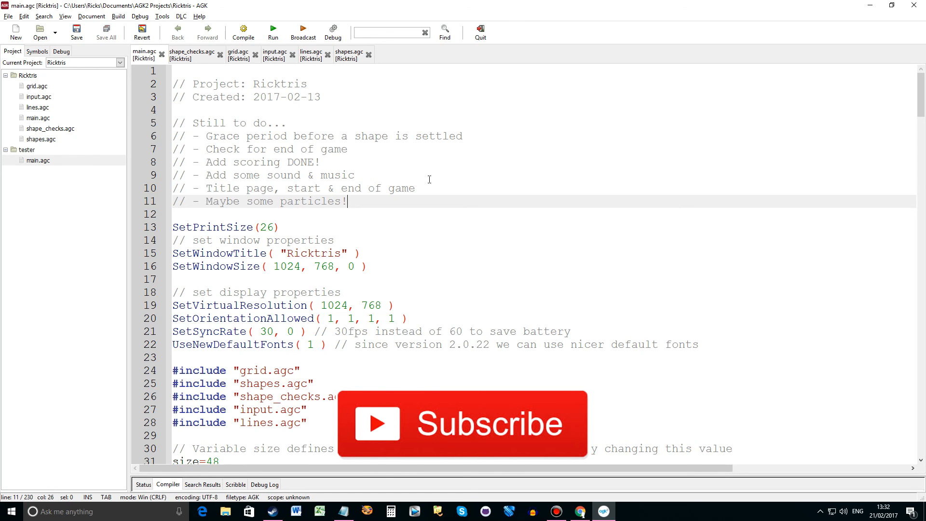